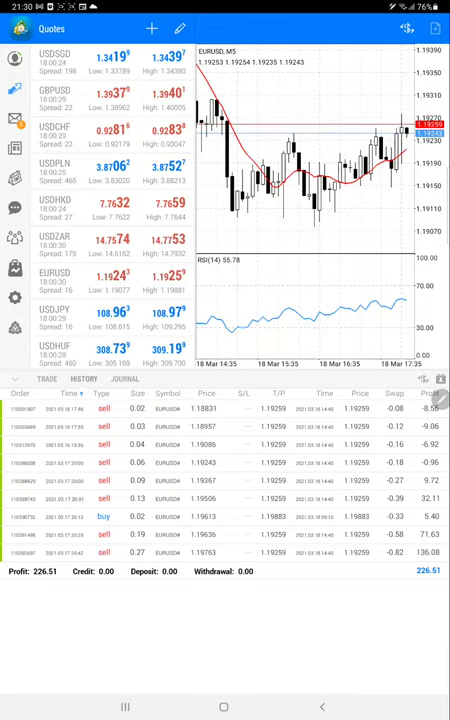
# - Leave MetaTrader 4's trade history for the recent apps overview
pyautogui.press('recent_apps')
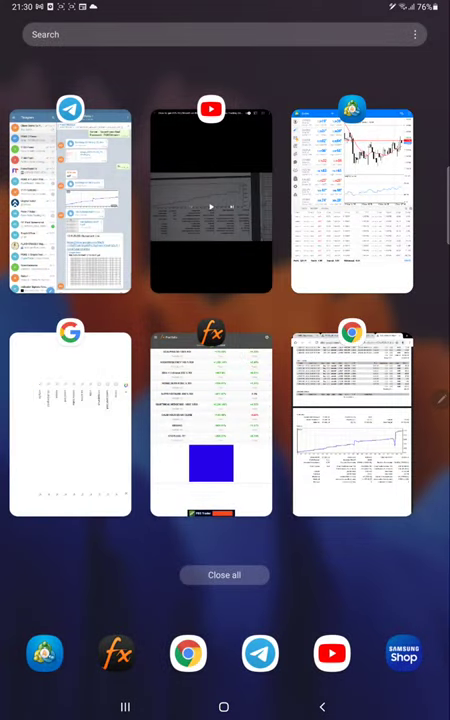
pyautogui.click(211, 207)
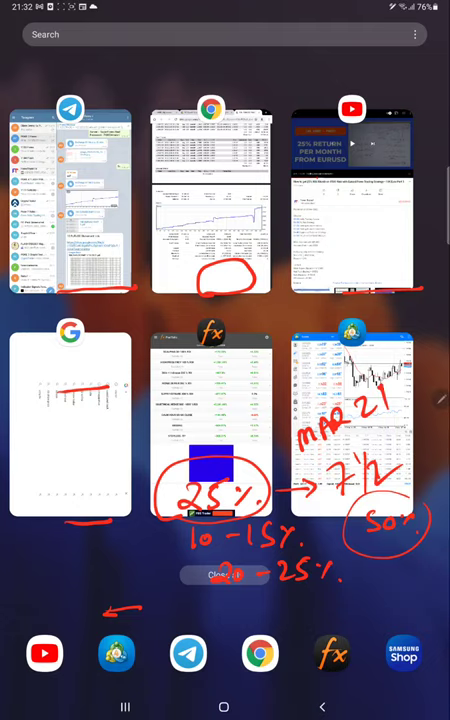
pyautogui.click(333, 655)
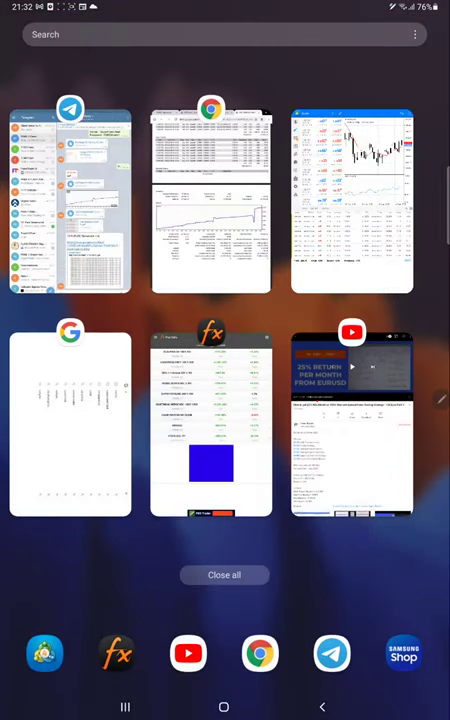
# - Switch to Myfxbook's Portfolio list from the recent apps overview
pyautogui.click(211, 420)
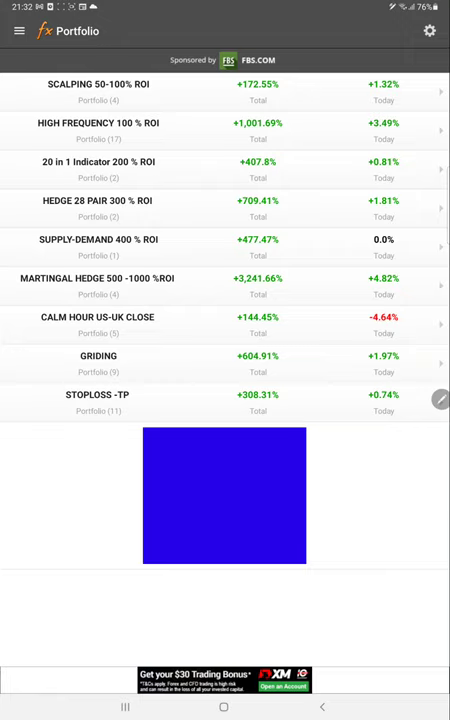
pyautogui.moveTo(232, 233)
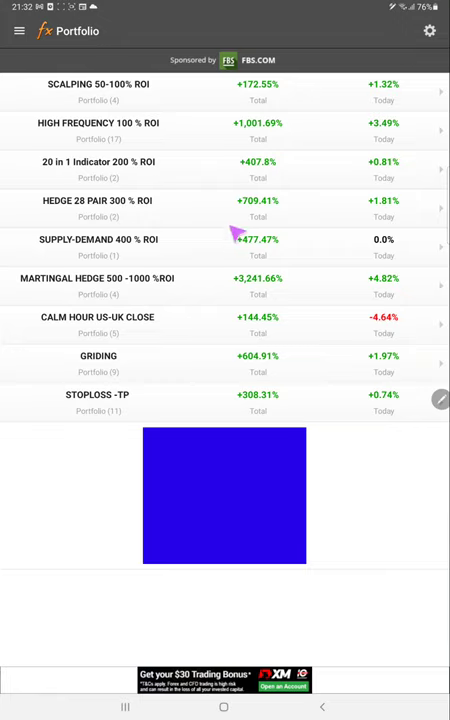
pyautogui.moveTo(328, 62)
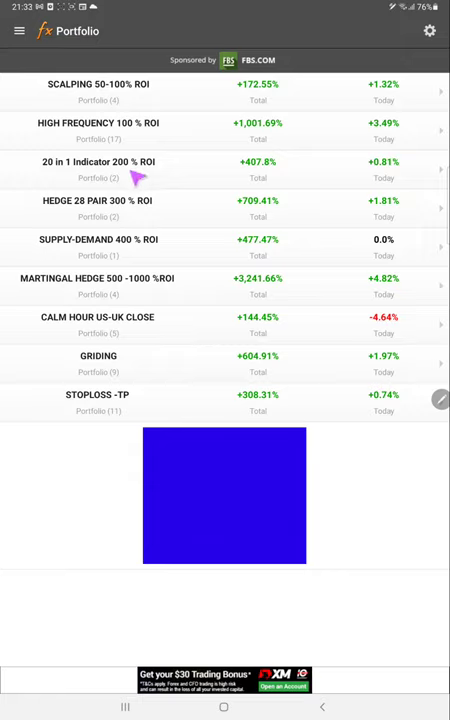
# - Open system 9199755-HP from the '20 in 1 Indicator 200 % ROI' portfolio and scroll its stats
pyautogui.click(97, 161)
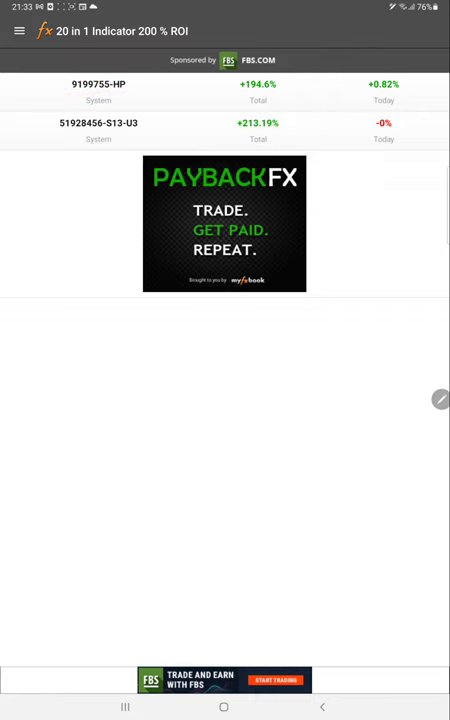
pyautogui.click(98, 84)
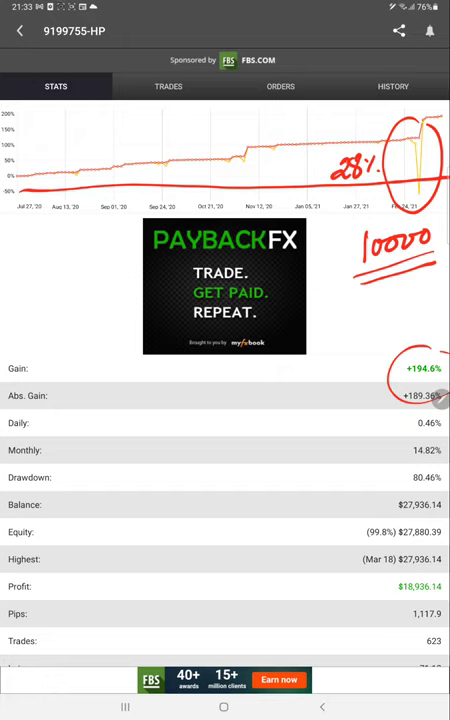
pyautogui.moveTo(310, 67)
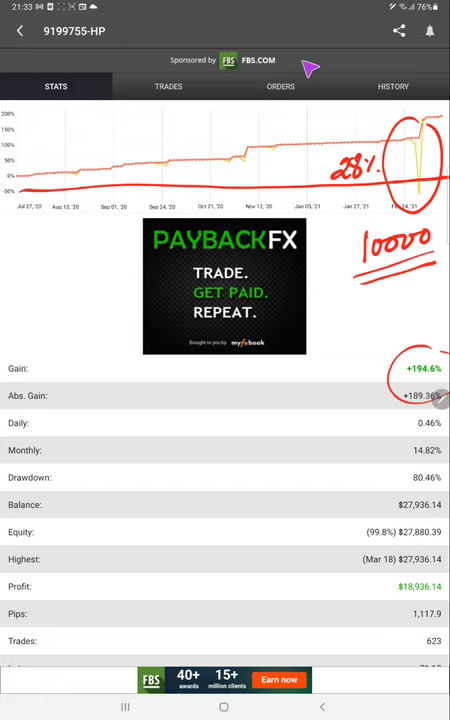
pyautogui.scroll(-3)
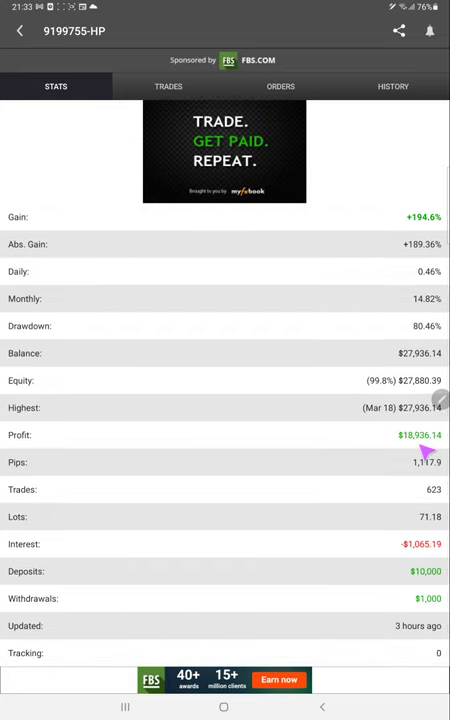
pyautogui.scroll(-3)
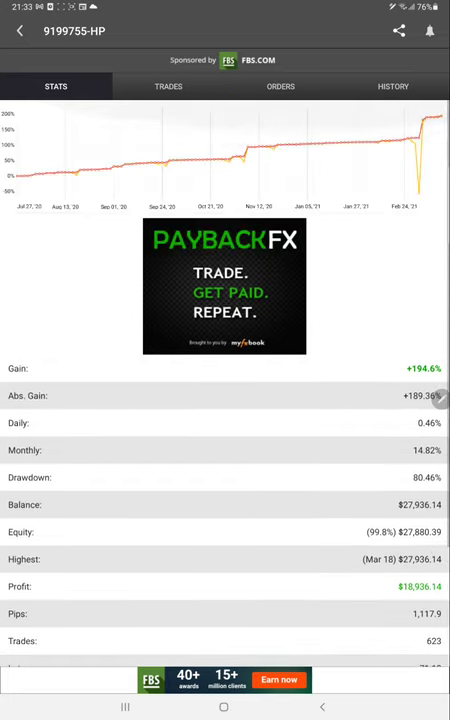
# - Check open trades and pending orders, then scroll the closed EURUSD trade history
pyautogui.click(168, 86)
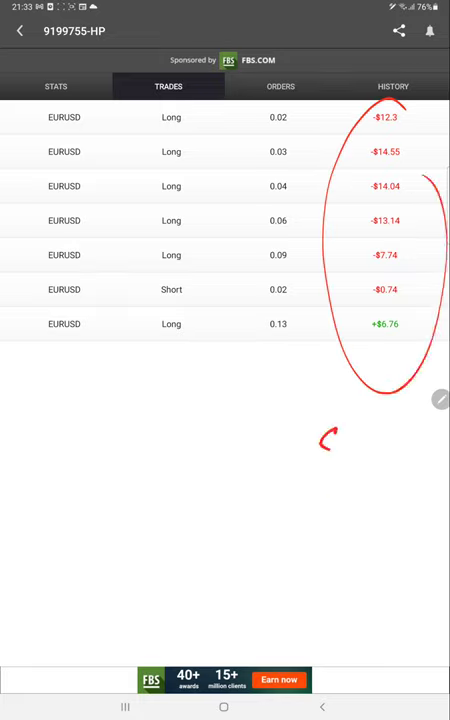
pyautogui.moveTo(230, 460); pyautogui.dragTo(400, 480)
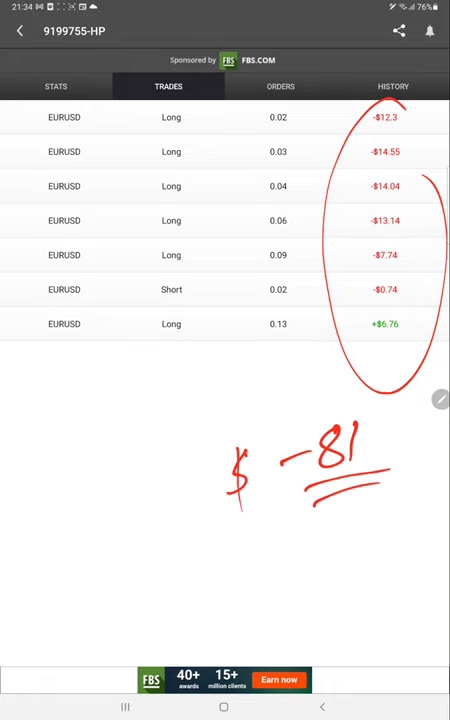
pyautogui.click(281, 86)
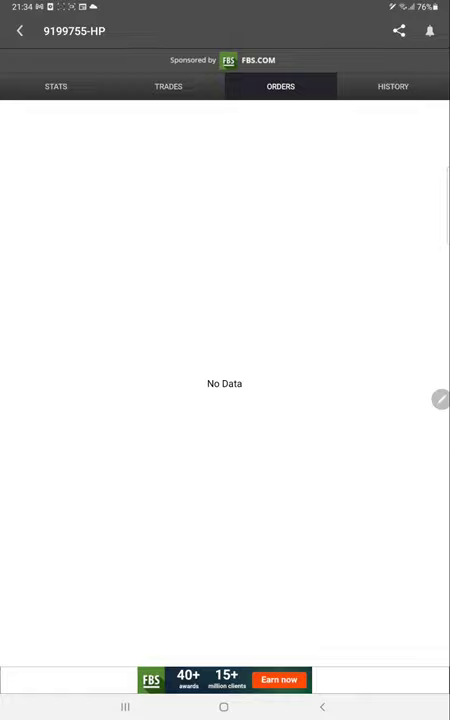
pyautogui.click(395, 86)
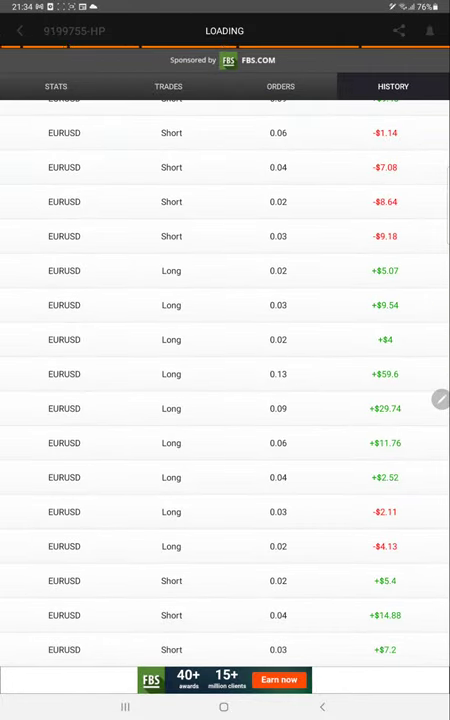
pyautogui.scroll(-3)
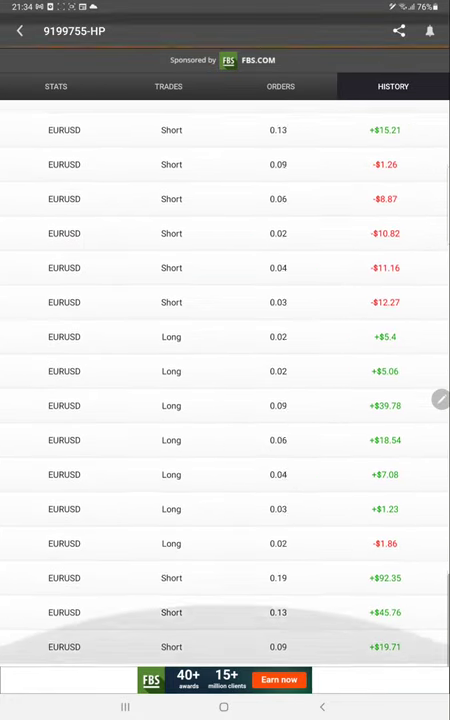
pyautogui.scroll(-3)
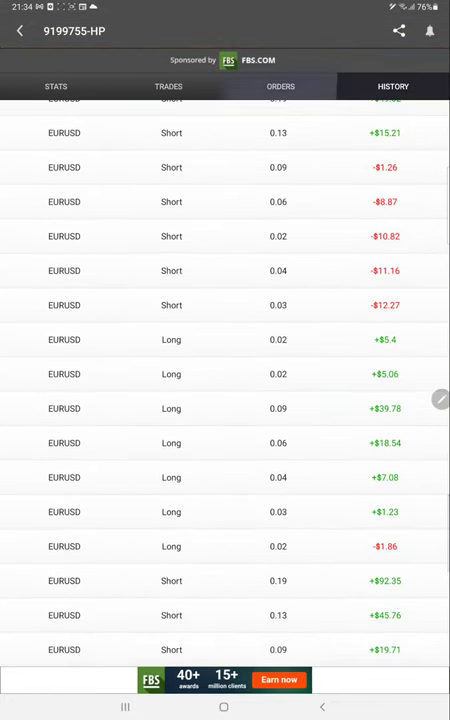
# - Switch back to MetaTrader 4 to view the account's trade history
pyautogui.click(168, 86)
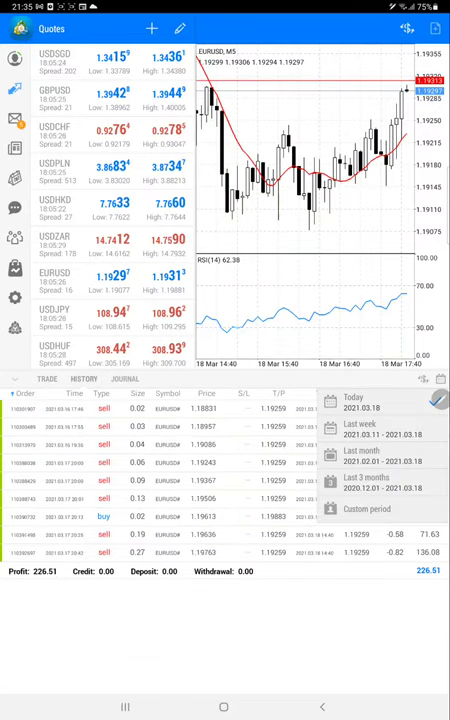
pyautogui.click(366, 507)
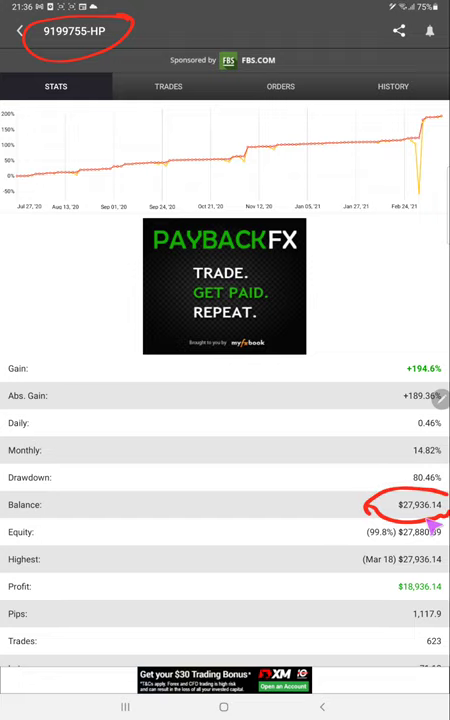
pyautogui.moveTo(429, 600)
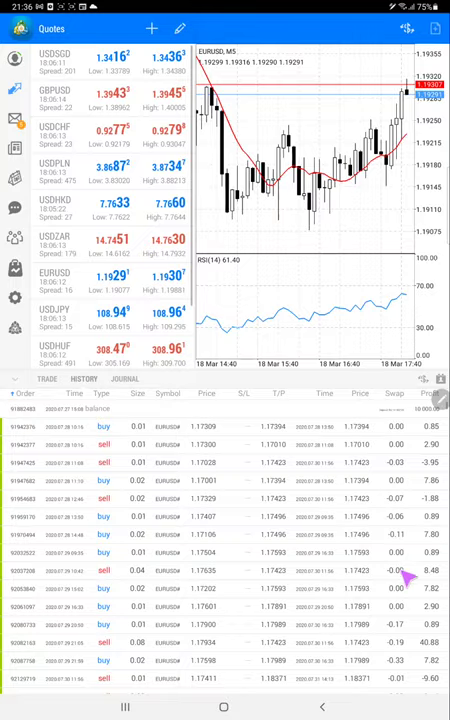
# - Scroll the account history toward the earliest July 2020 trades
pyautogui.scroll(-3)
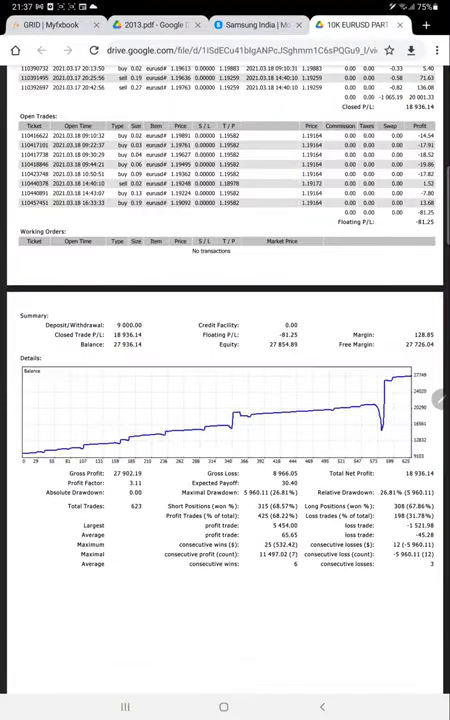
# - Scroll the statement PDF down to the Summary with 0.00 absolute drawdown and 623 trades
pyautogui.scroll(-3)
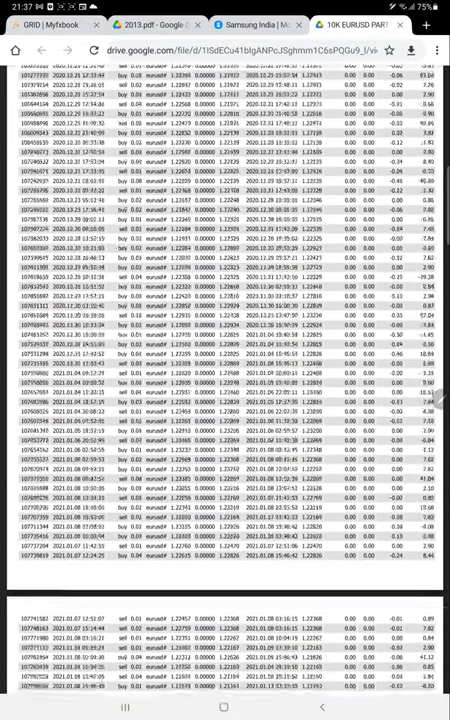
pyautogui.scroll(-3)
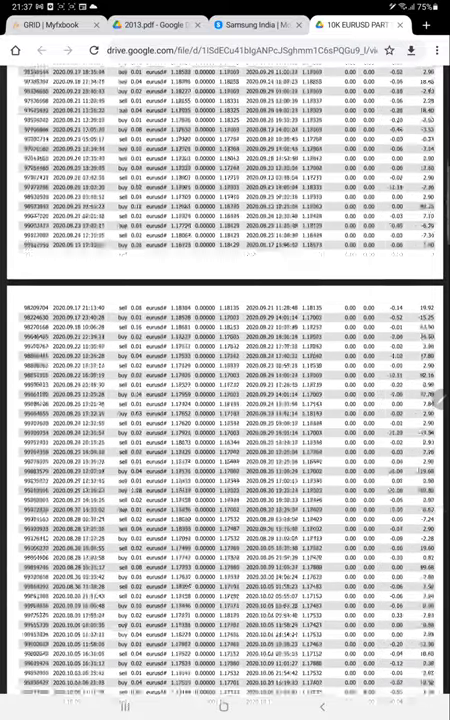
pyautogui.scroll(-3)
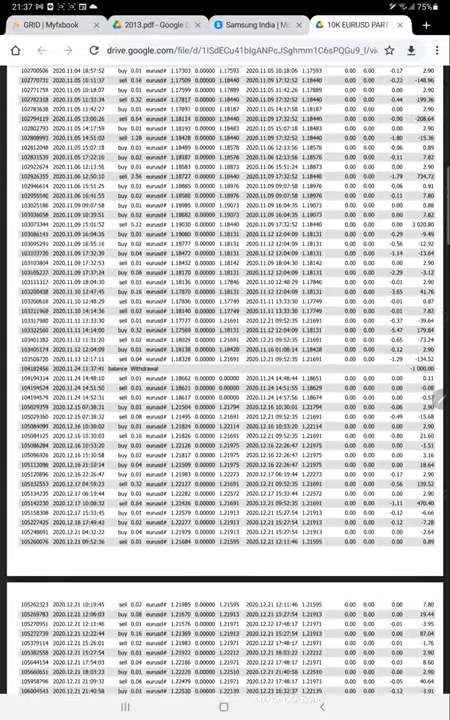
pyautogui.scroll(-3)
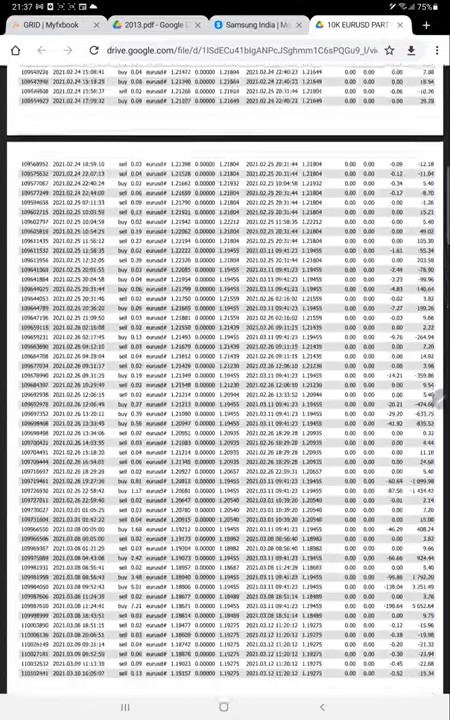
pyautogui.scroll(-3)
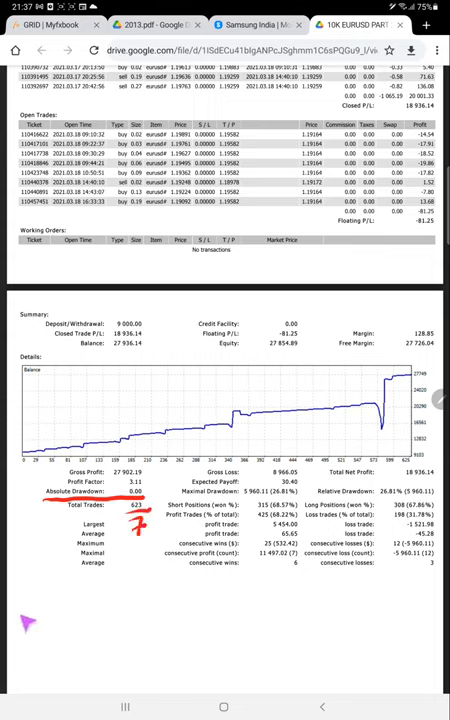
pyautogui.moveTo(25, 590); pyautogui.dragTo(75, 615)
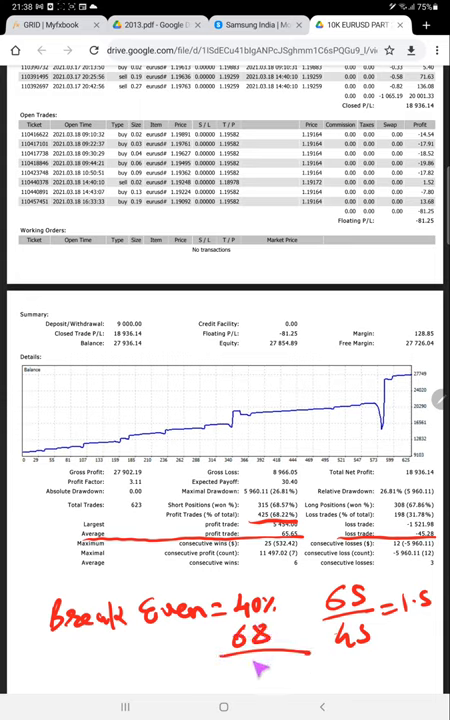
# - Handwrite 28% beneath the statement summary
pyautogui.write('28%')
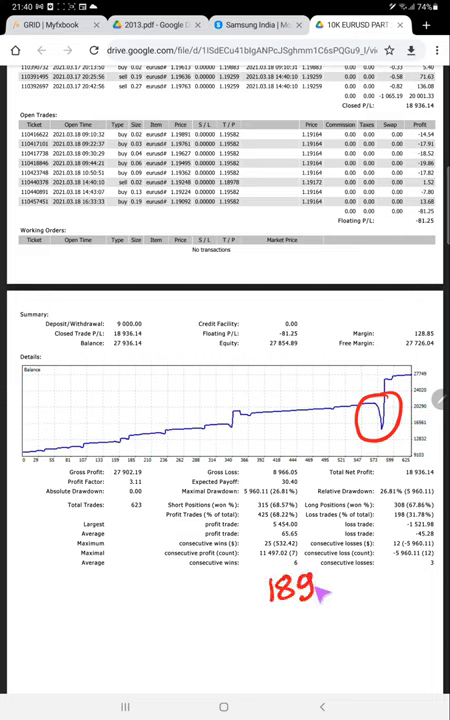
# - Handwrite 18936/7 and 1500 below the statement's summary table
pyautogui.write('18936/7')
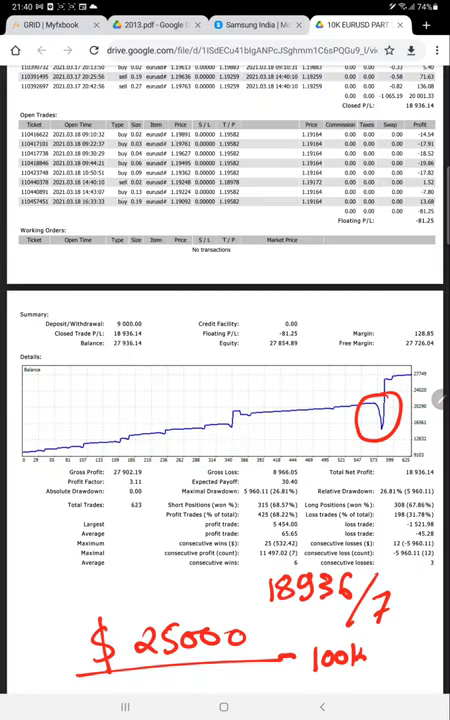
pyautogui.write('1500')
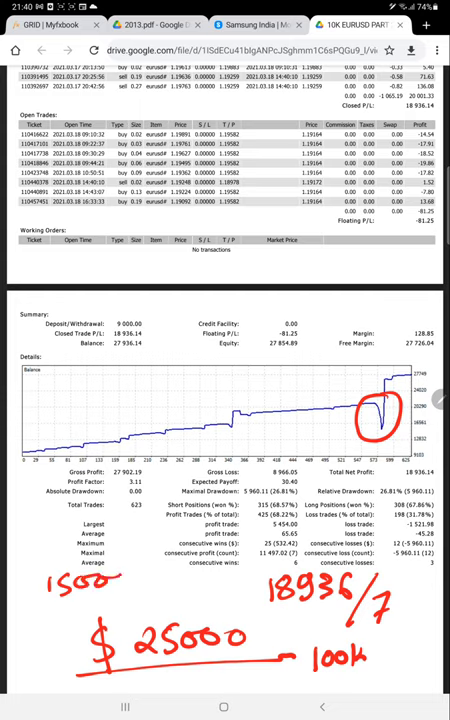